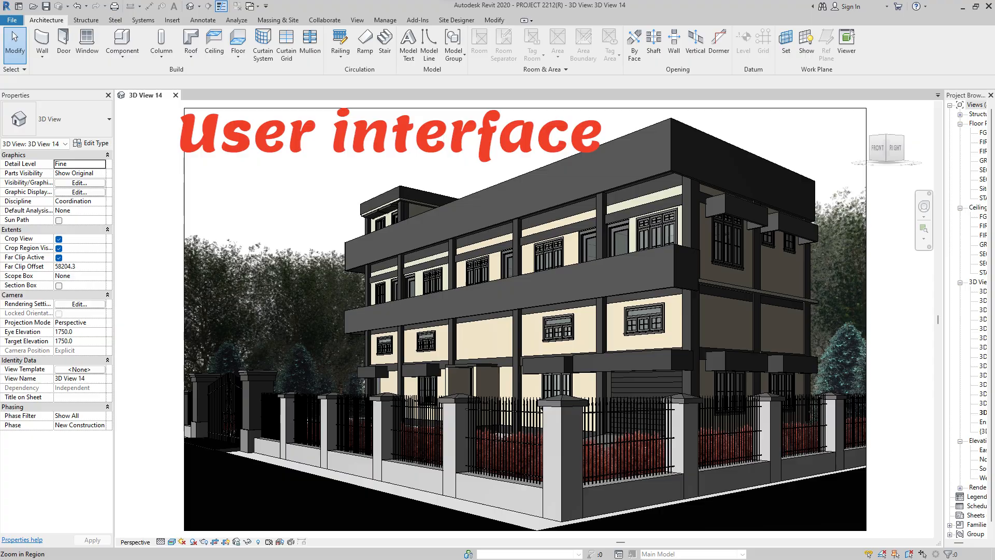
# Step: Search 'rev' in the Start menu and launch Revit 2020 from Best match
pyautogui.write('rev')
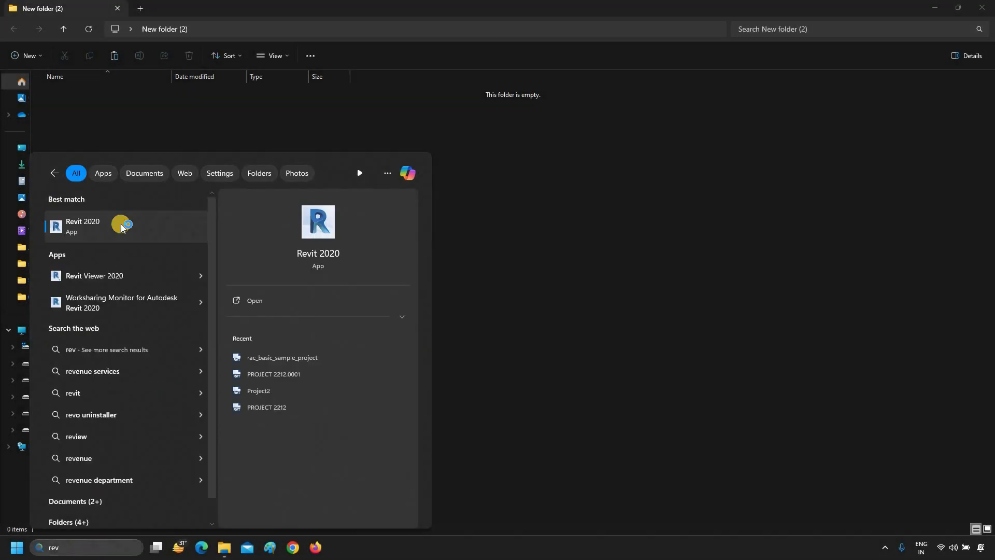
pyautogui.click(81, 226)
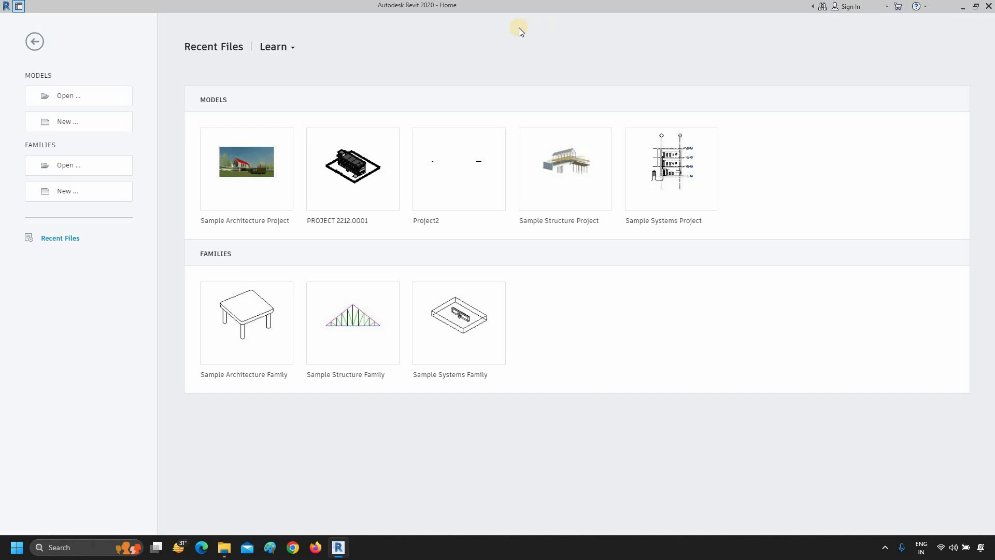
pyautogui.moveTo(416, 86)
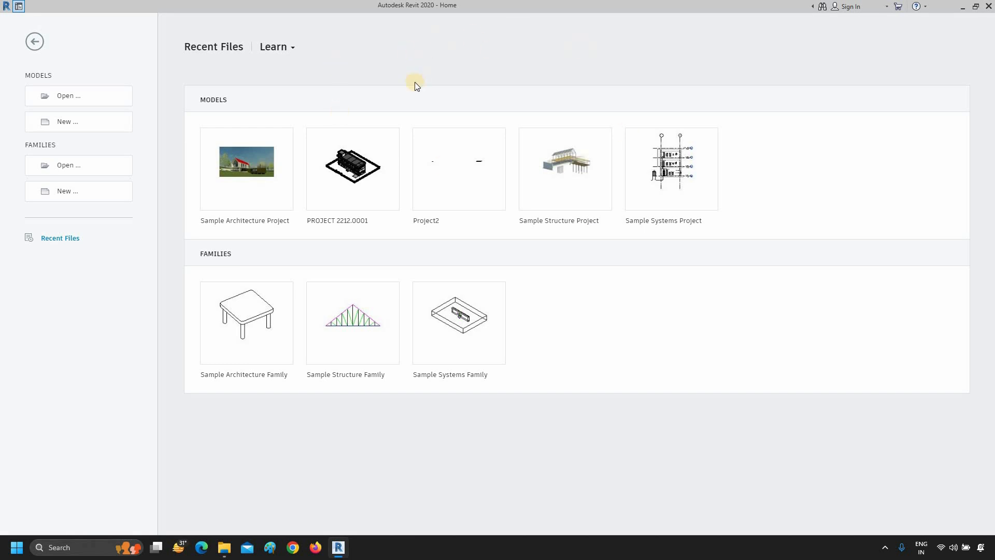
pyautogui.moveTo(219, 100)
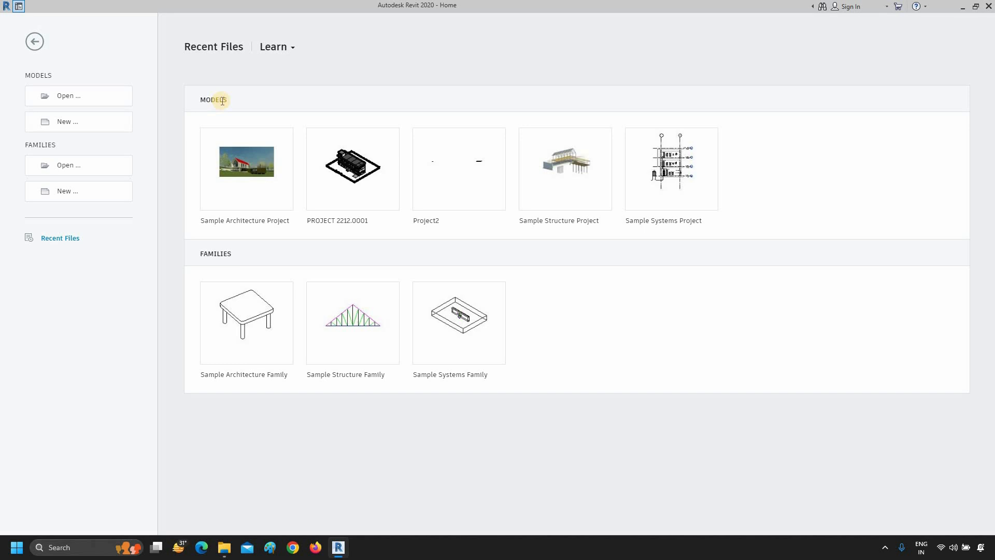
pyautogui.moveTo(374, 248)
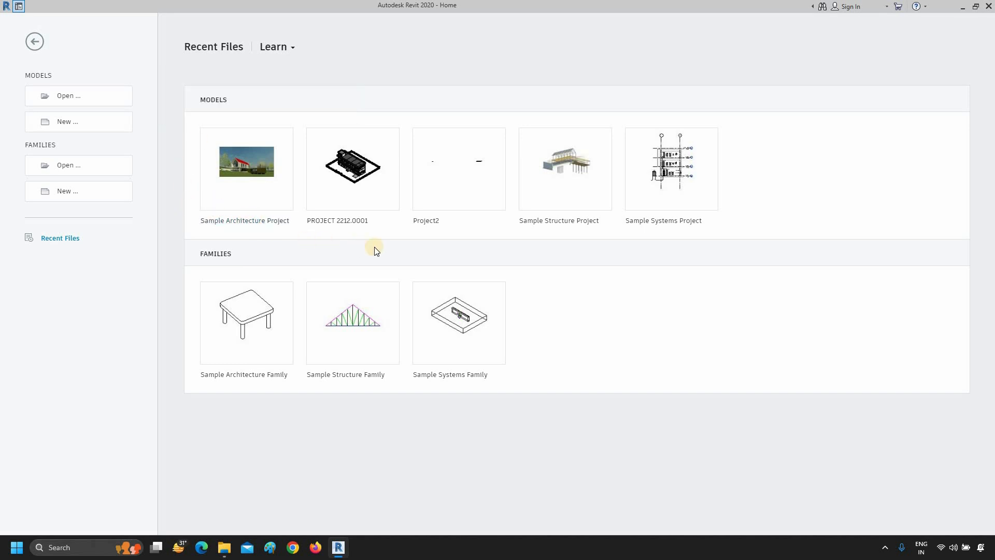
pyautogui.moveTo(559, 221)
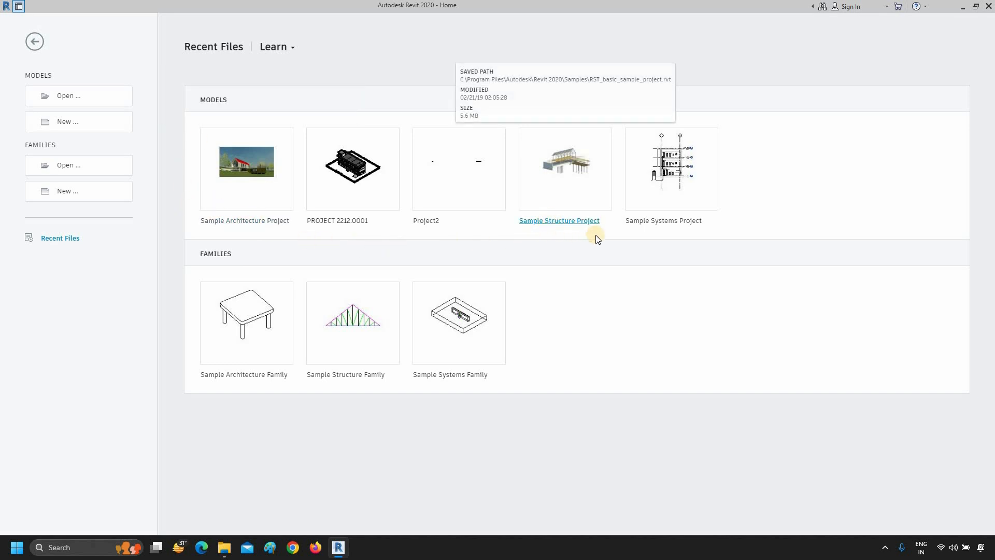
pyautogui.moveTo(415, 226)
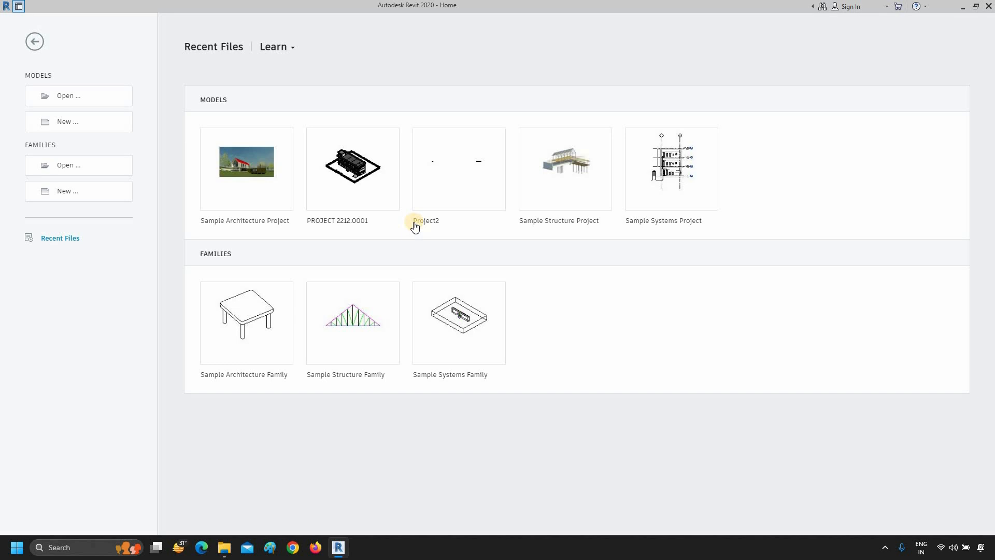
pyautogui.moveTo(338, 220)
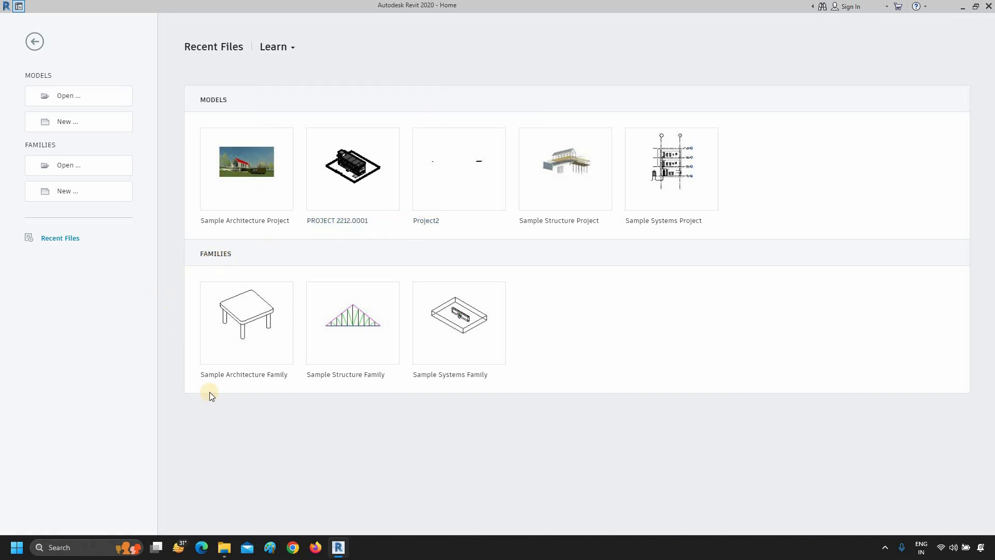
pyautogui.moveTo(244, 373)
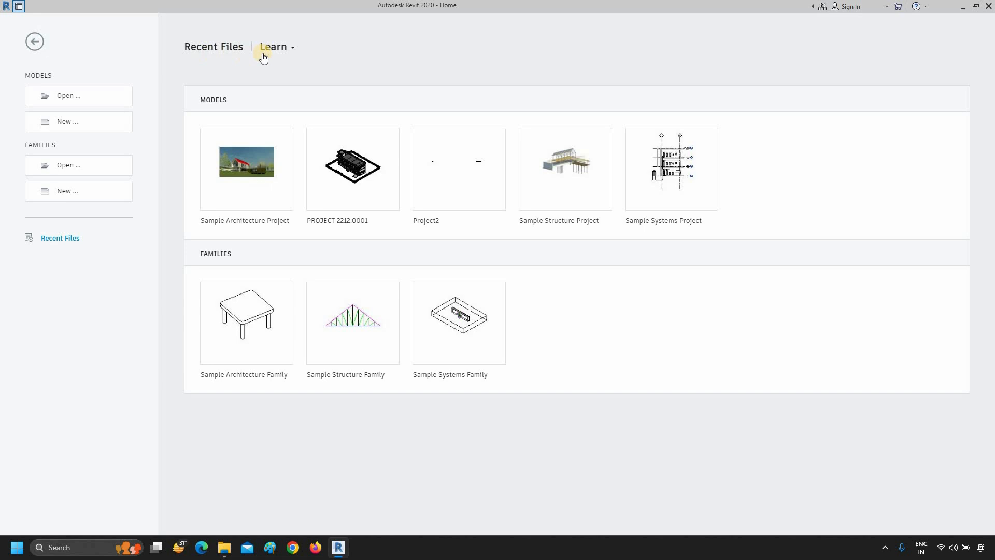
pyautogui.moveTo(292, 50)
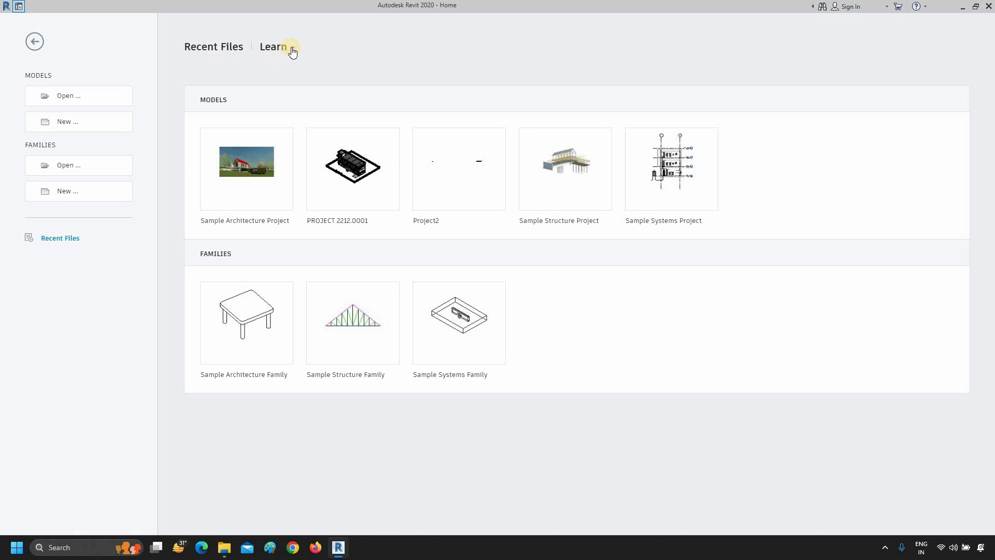
pyautogui.click(274, 47)
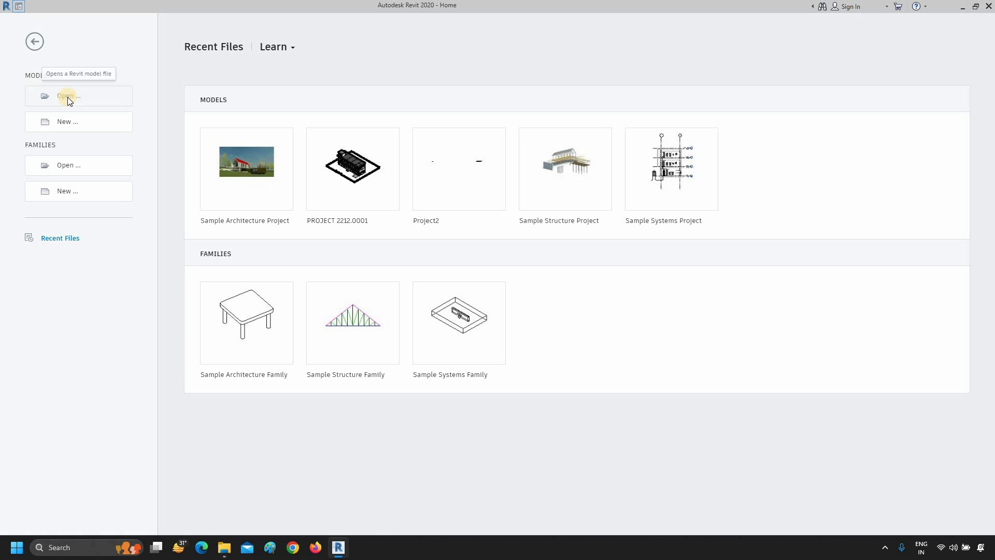
pyautogui.click(68, 96)
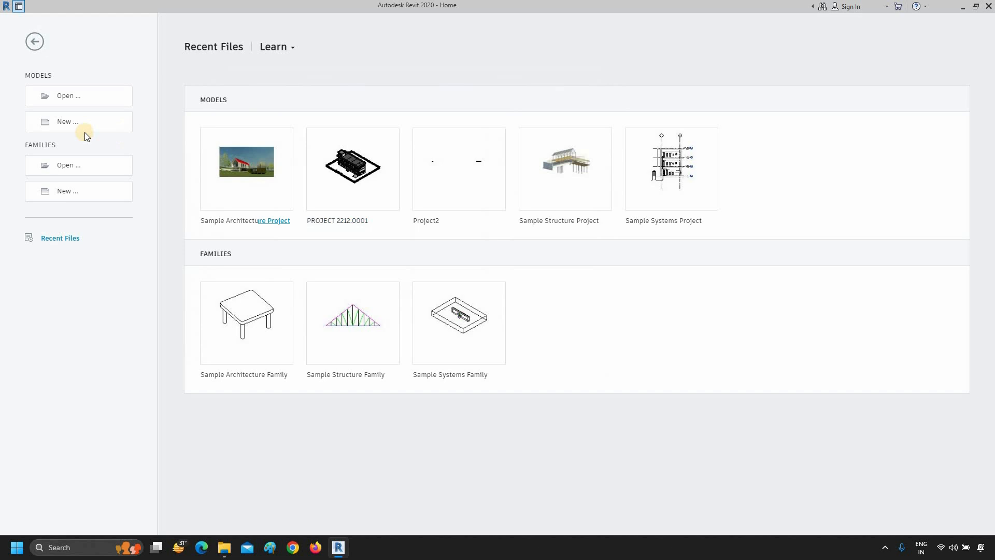
pyautogui.click(66, 121)
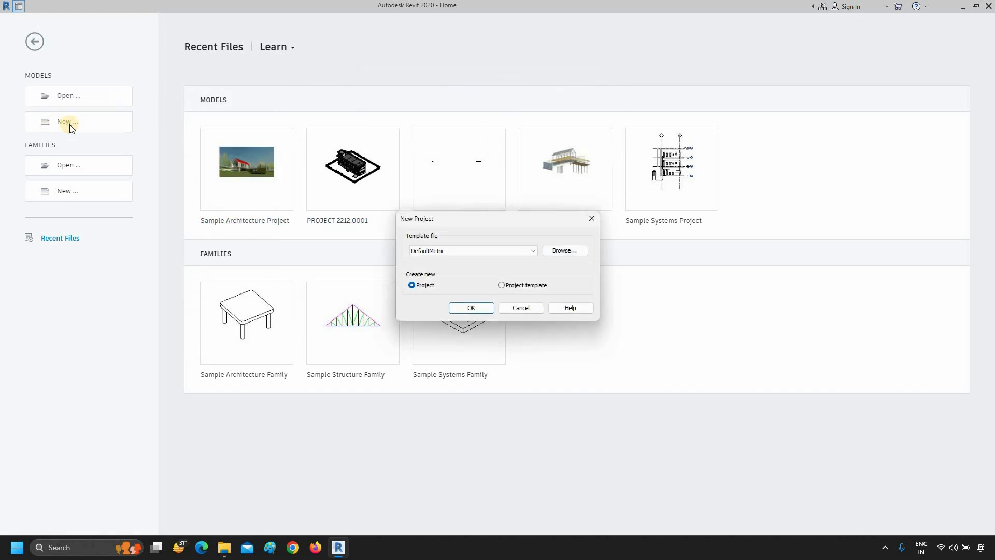
pyautogui.moveTo(397, 238)
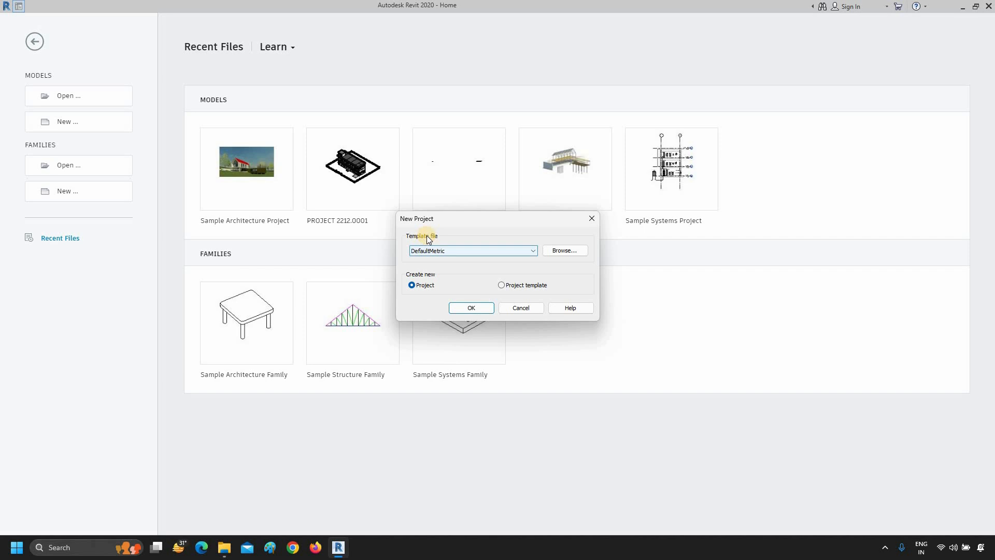
pyautogui.click(532, 249)
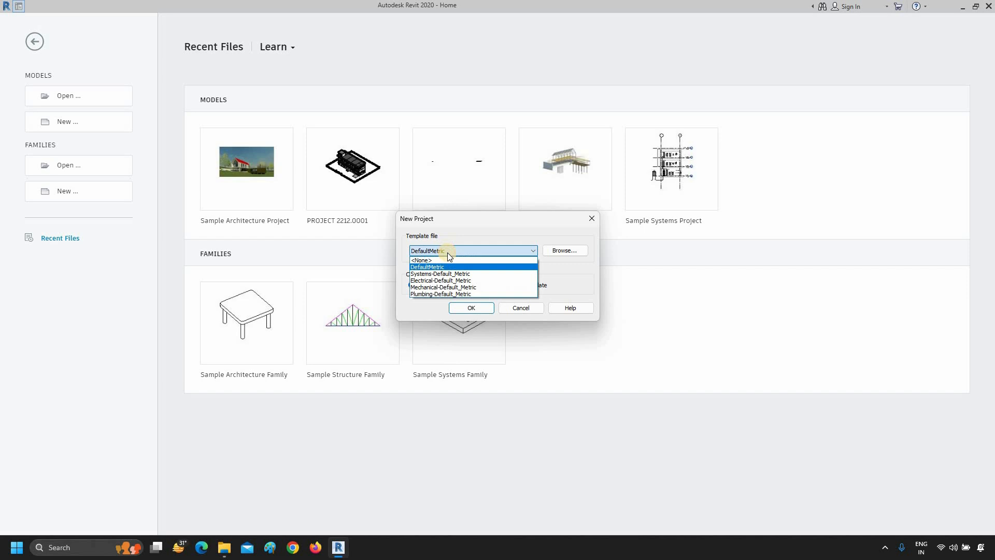
pyautogui.moveTo(422, 260)
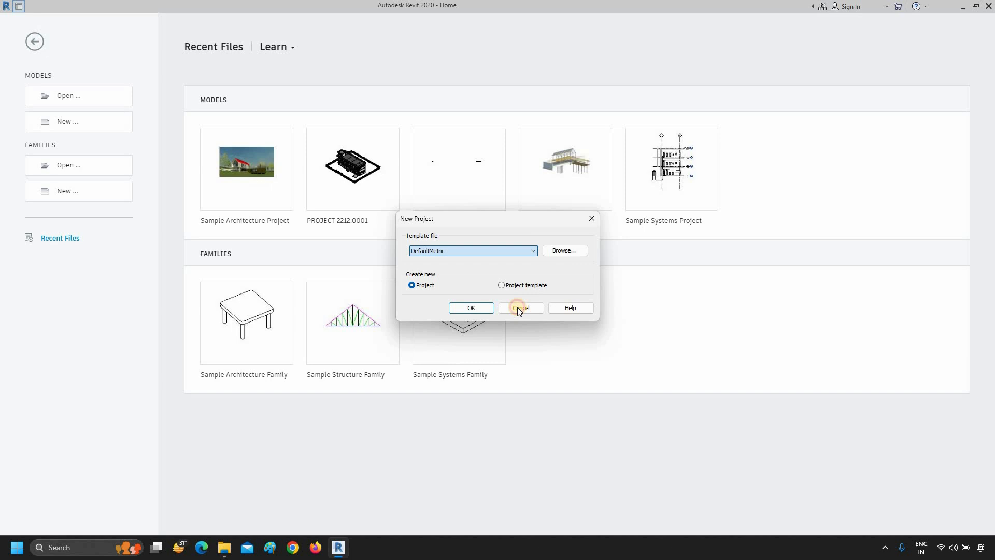
pyautogui.click(520, 308)
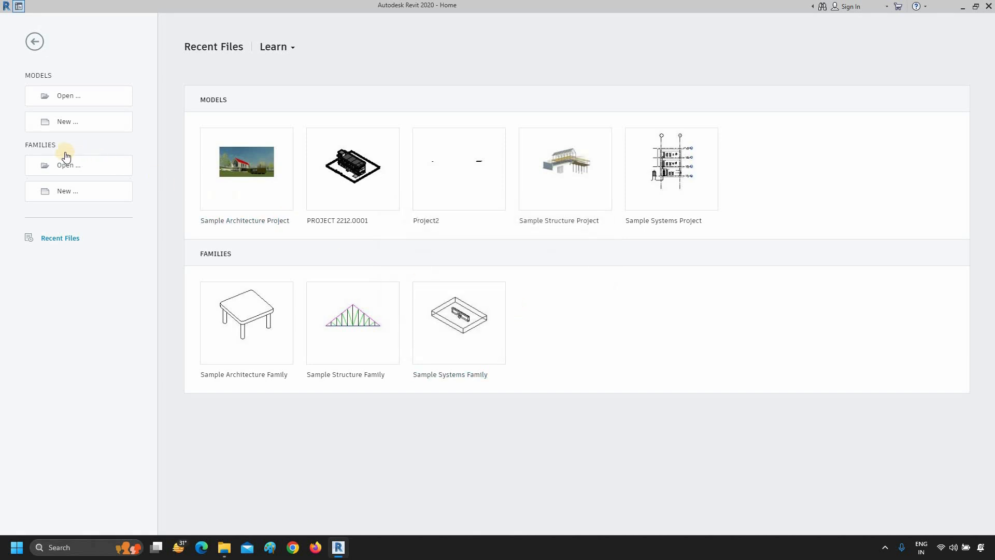
pyautogui.moveTo(68, 165)
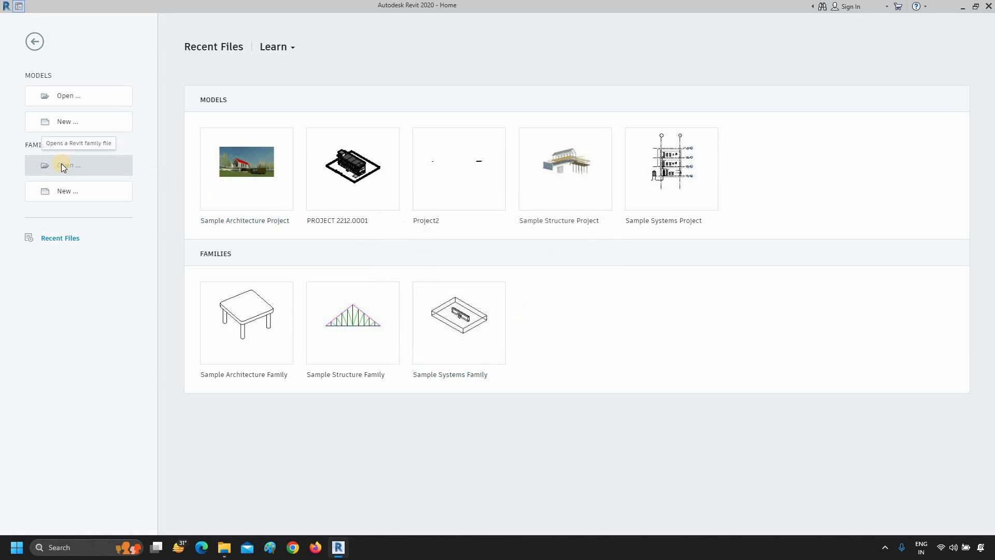
pyautogui.click(68, 165)
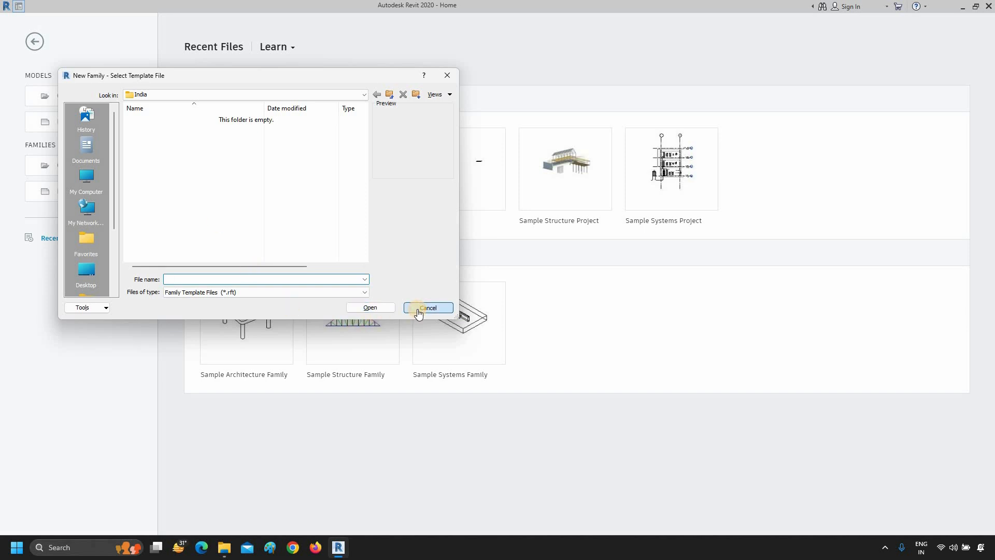
pyautogui.click(427, 308)
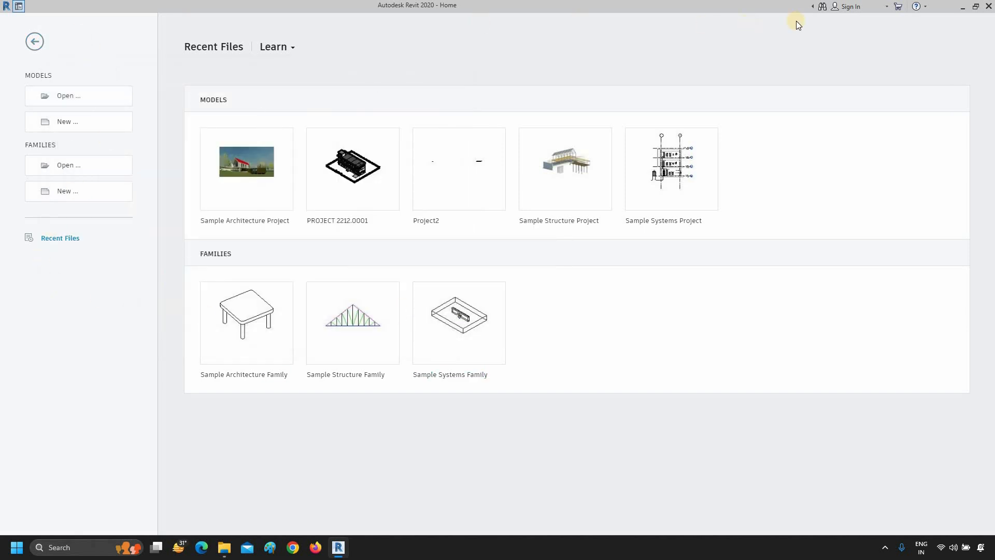
pyautogui.moveTo(825, 6)
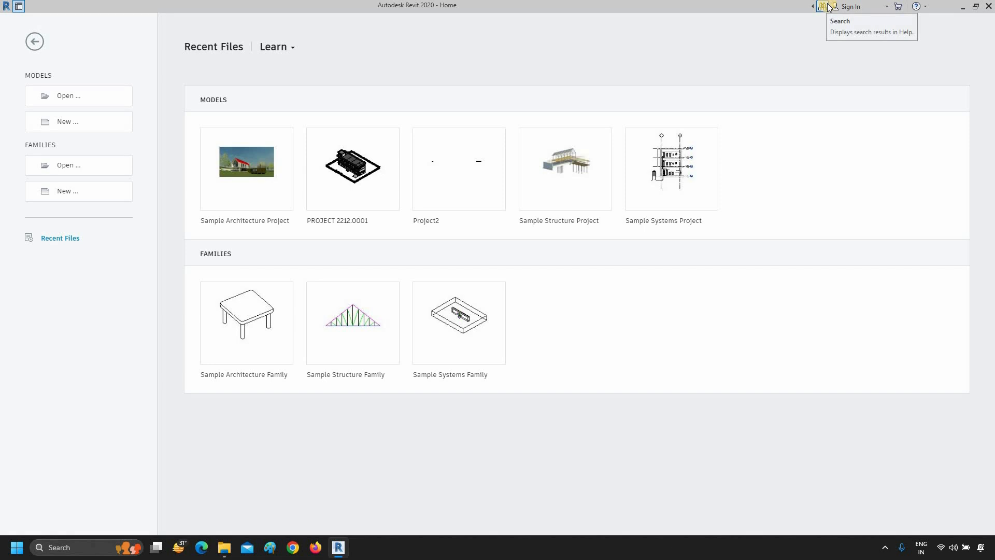
pyautogui.moveTo(851, 6)
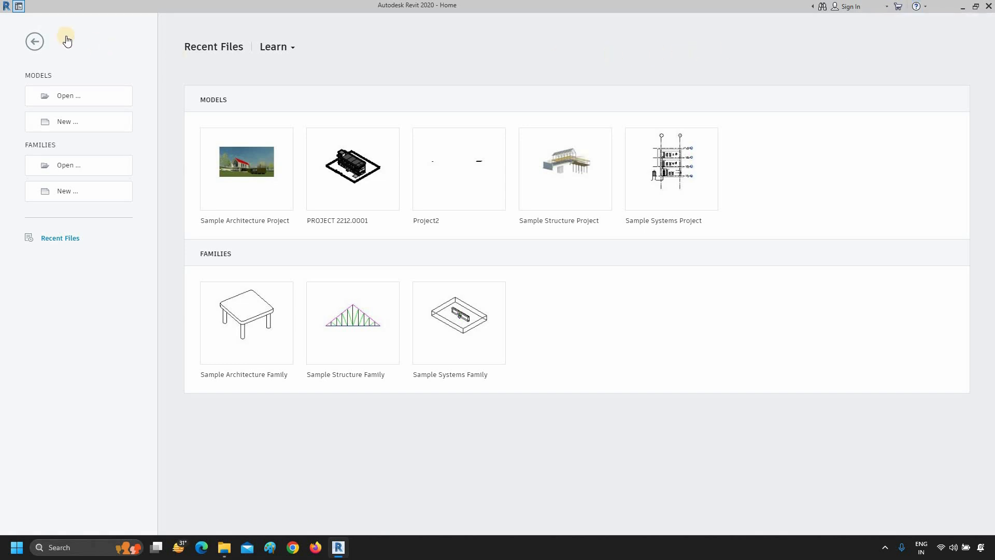
pyautogui.moveTo(34, 42)
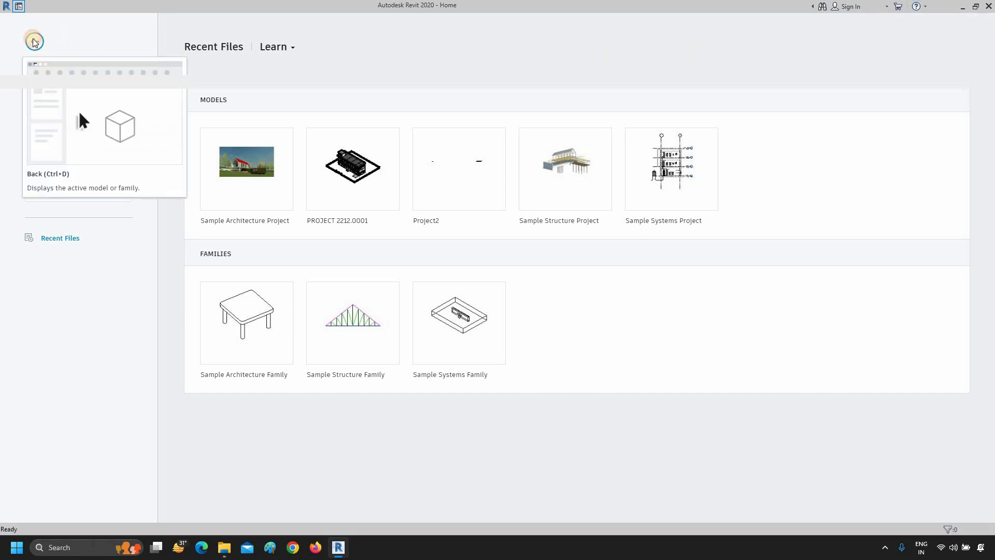
pyautogui.click(34, 40)
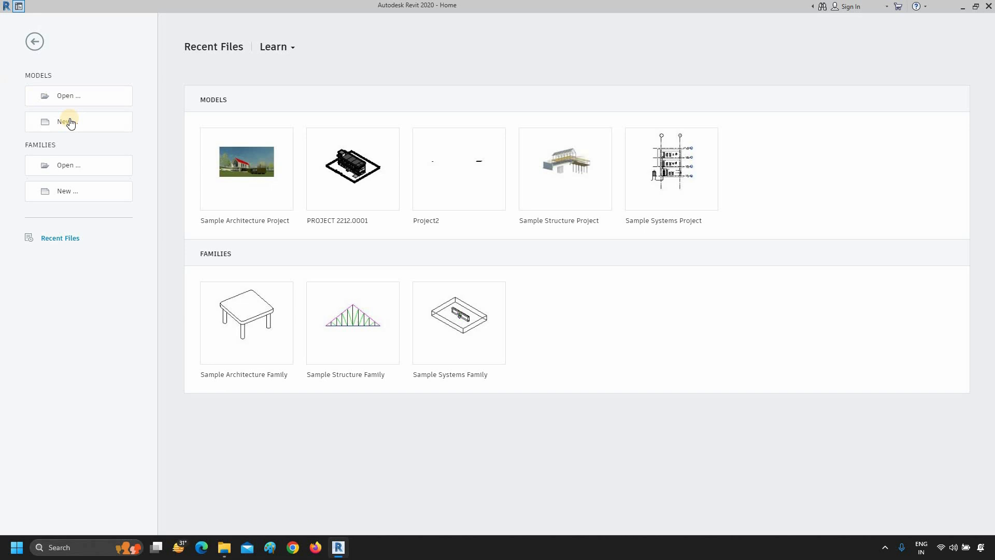
# Step: Create a new project, Project1, from the DefaultMetric template
pyautogui.click(68, 122)
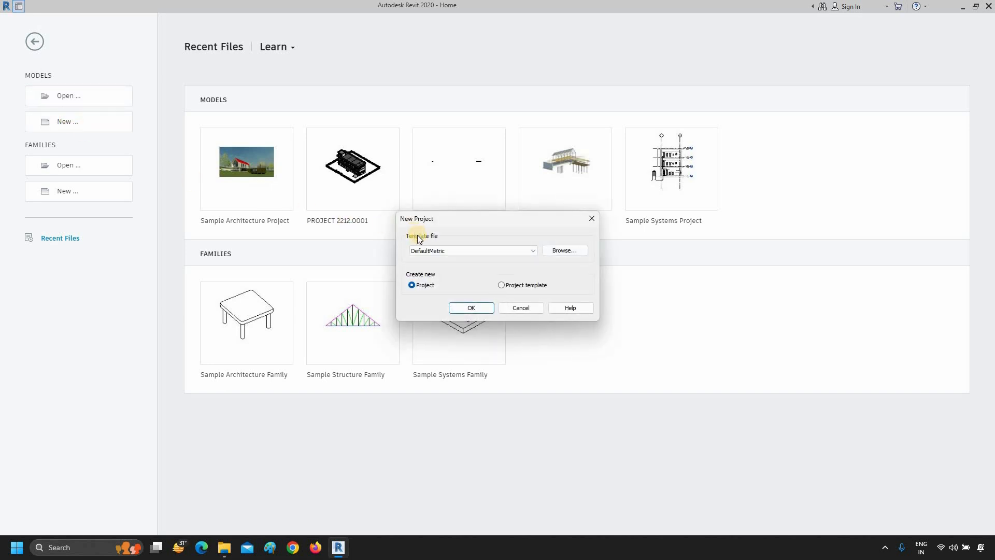
pyautogui.moveTo(458, 252)
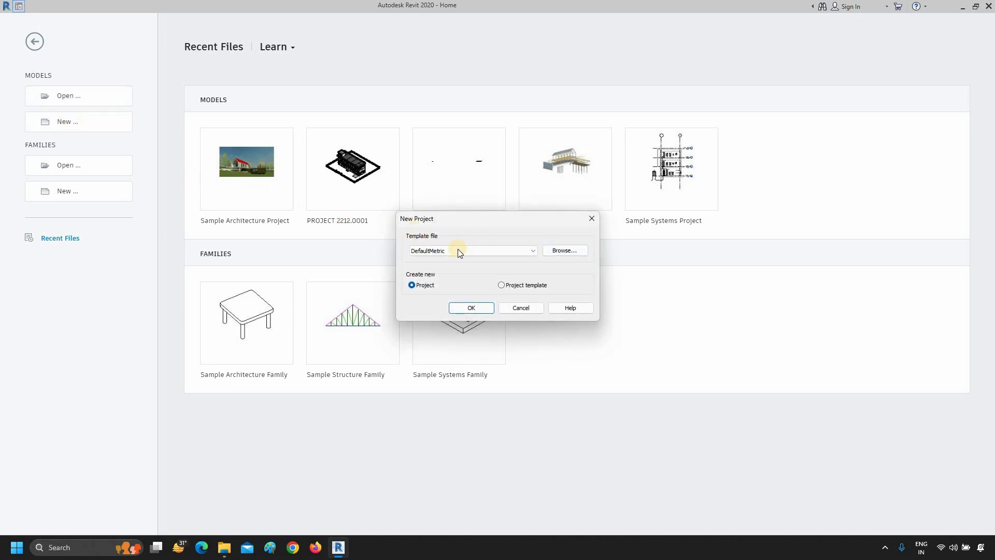
pyautogui.click(532, 250)
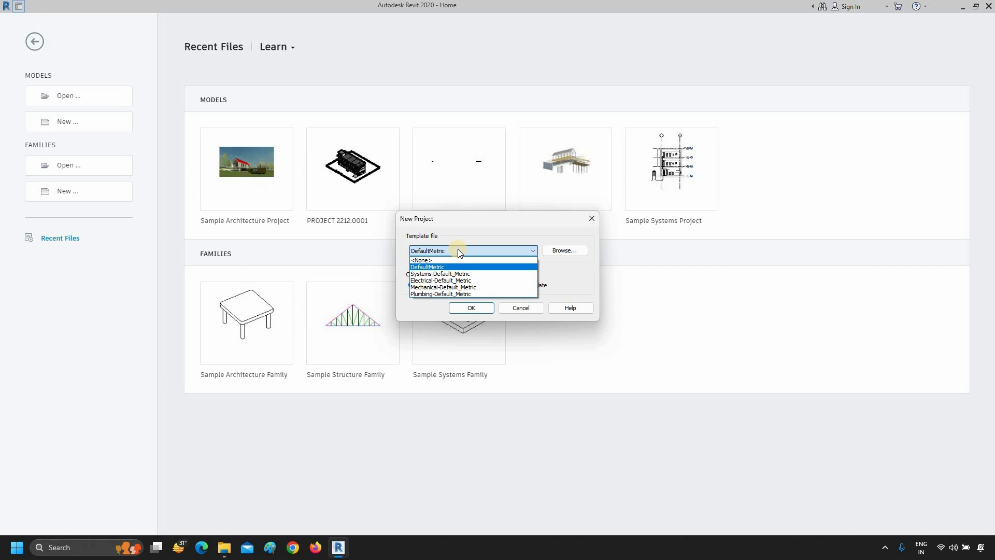
pyautogui.click(426, 266)
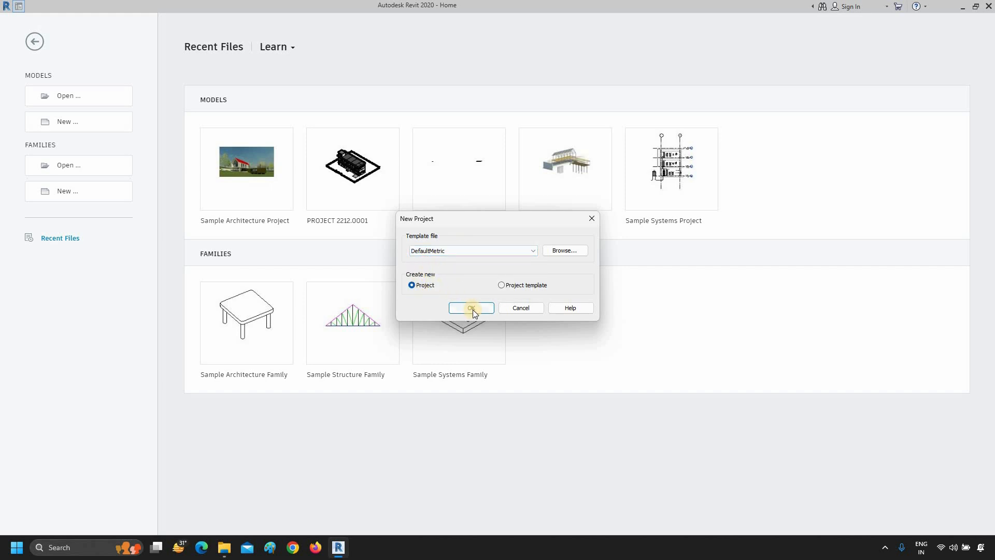
pyautogui.click(471, 307)
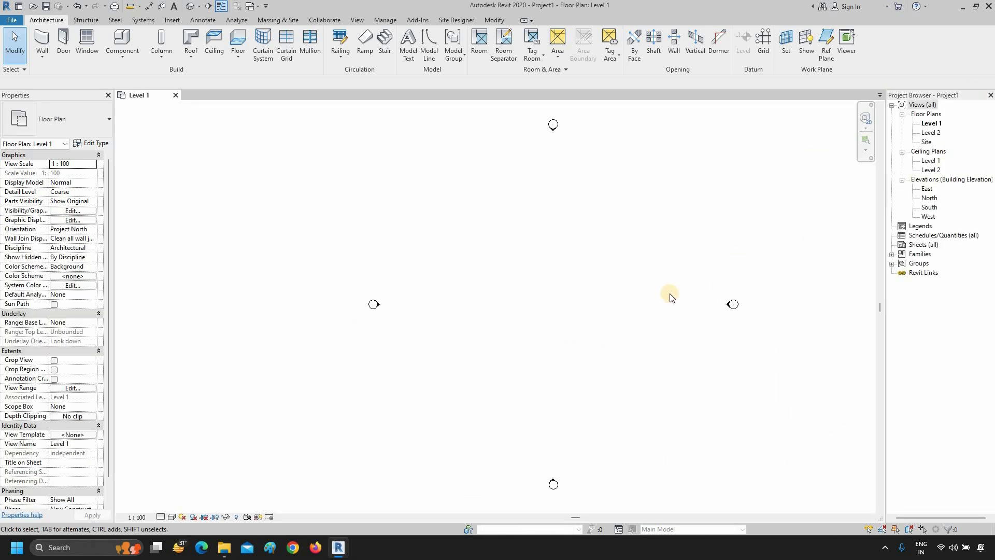
pyautogui.moveTo(298, 201)
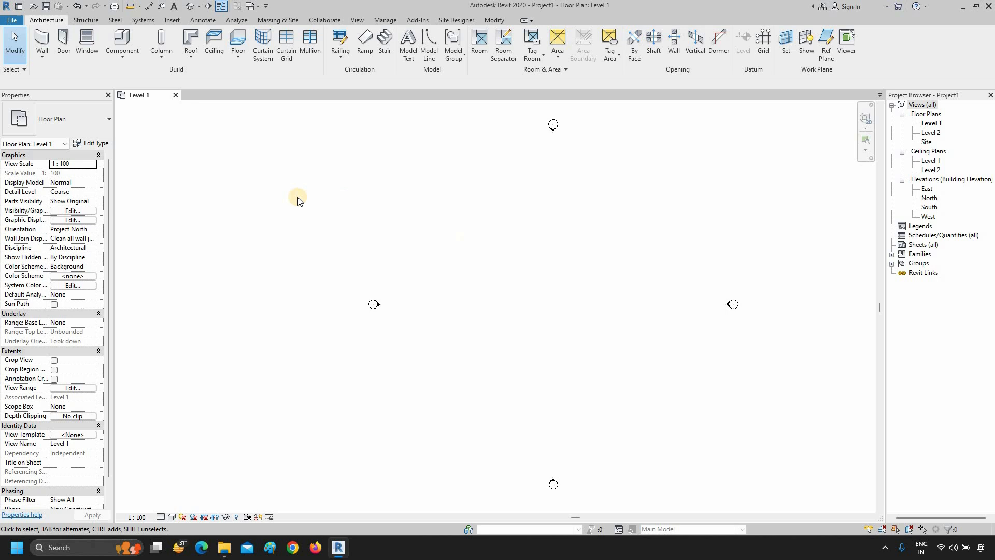
pyautogui.moveTo(5, 13)
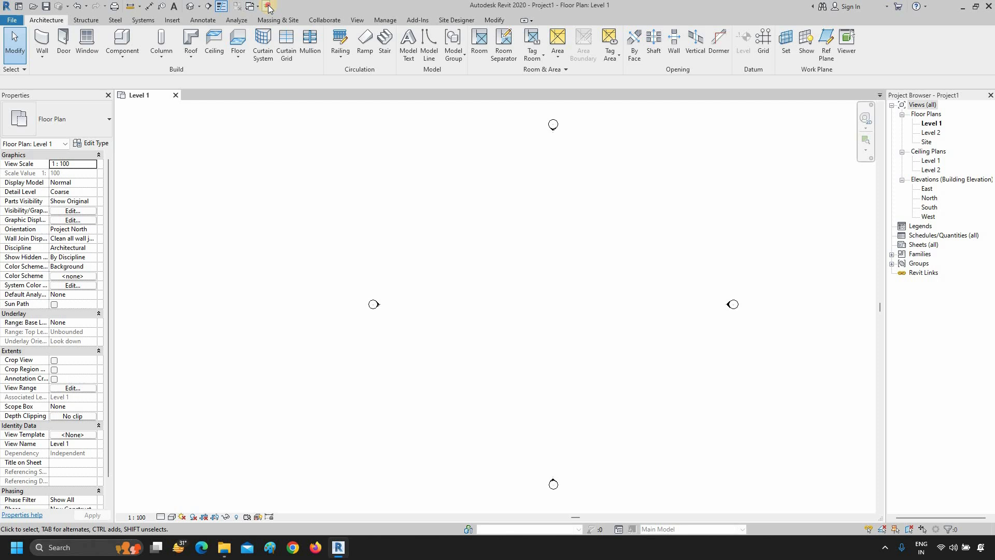
pyautogui.click(268, 6)
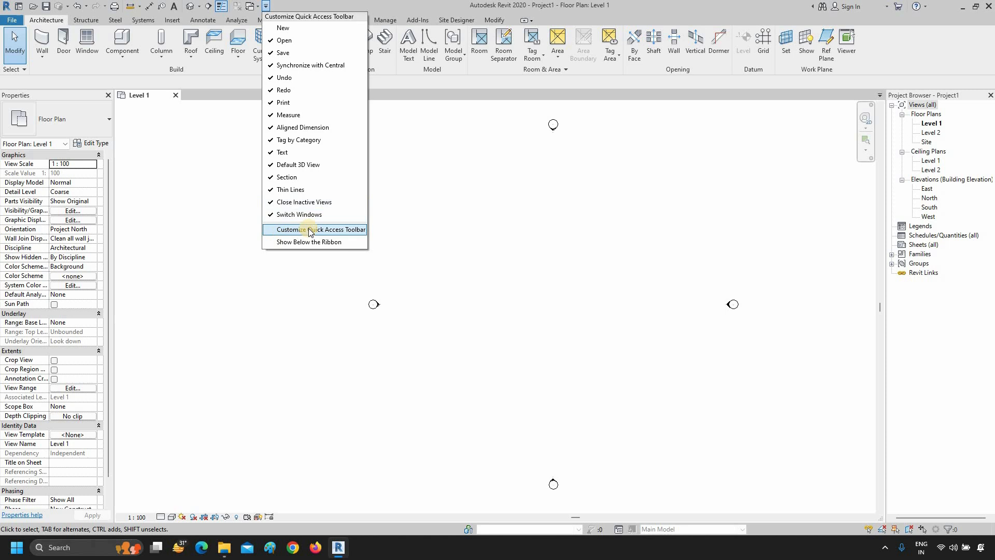
pyautogui.click(329, 229)
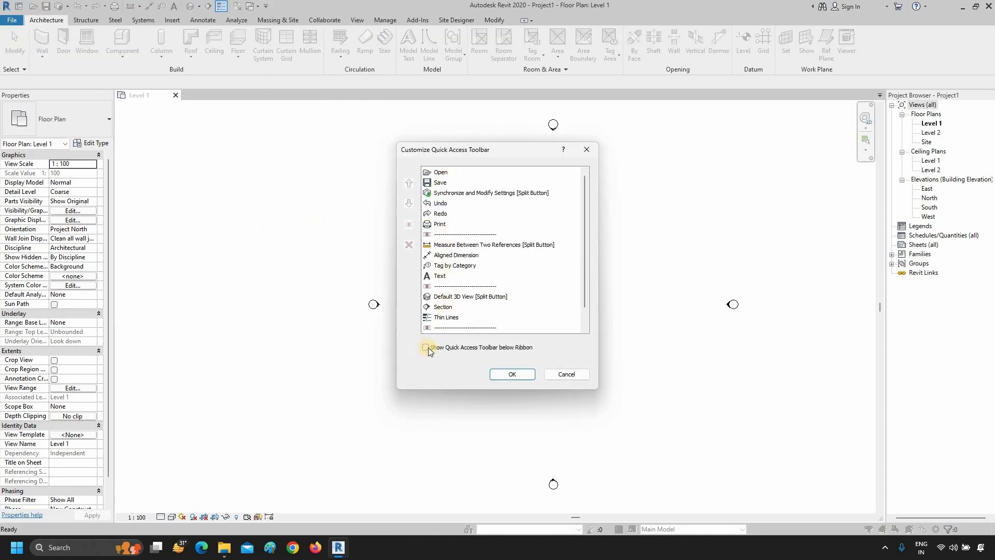
pyautogui.click(426, 348)
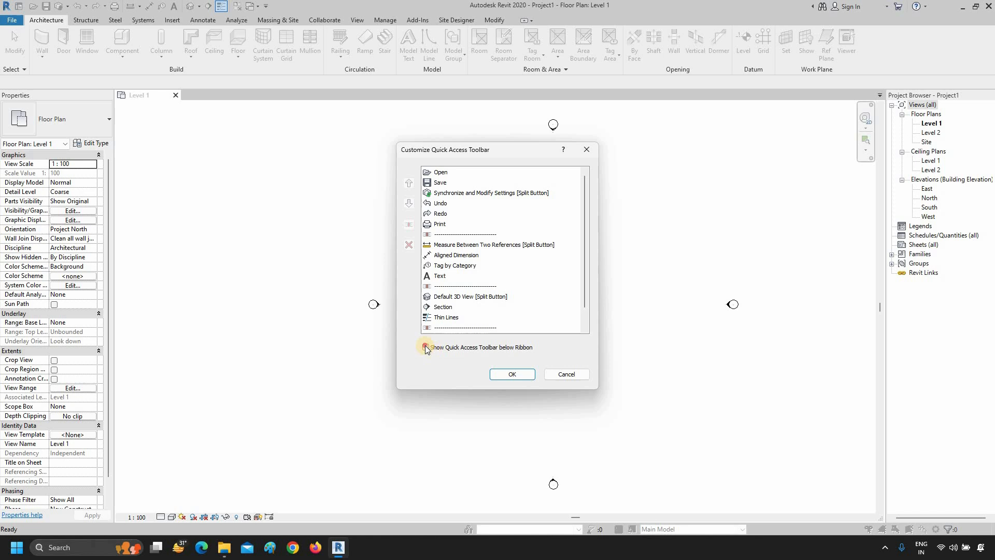
pyautogui.click(426, 348)
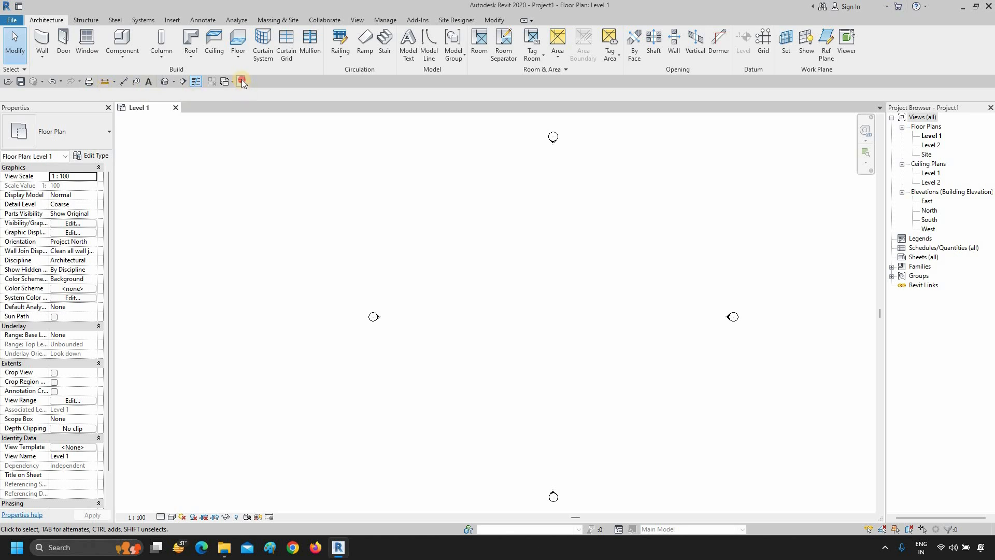
pyautogui.click(241, 81)
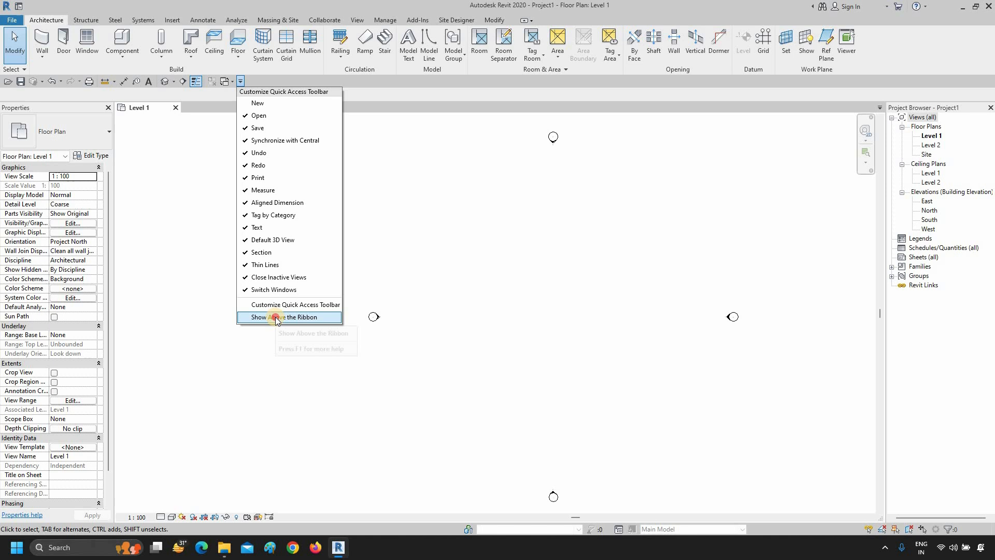
pyautogui.click(289, 317)
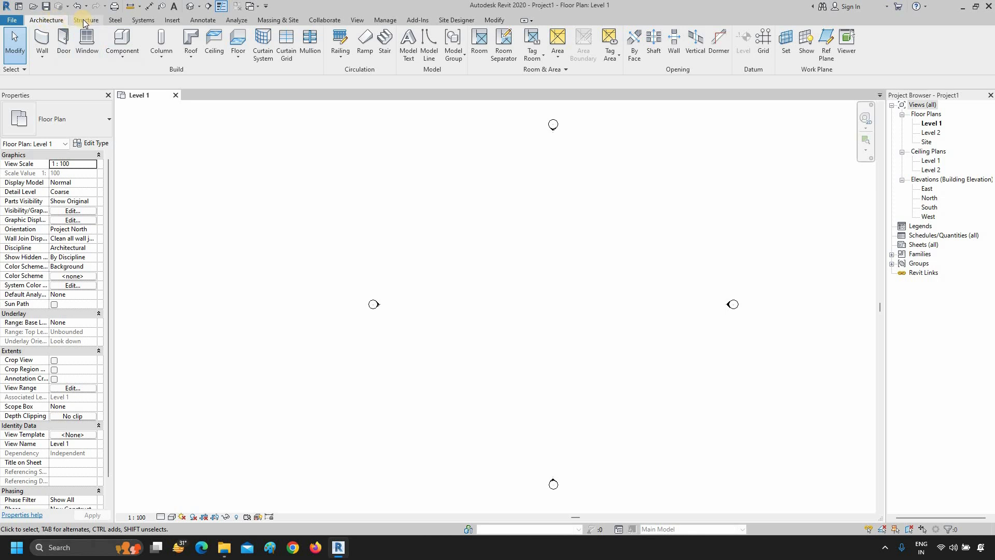
# Step: Browse the Structure ribbon tab, then the Systems tab's MEP tools
pyautogui.click(86, 20)
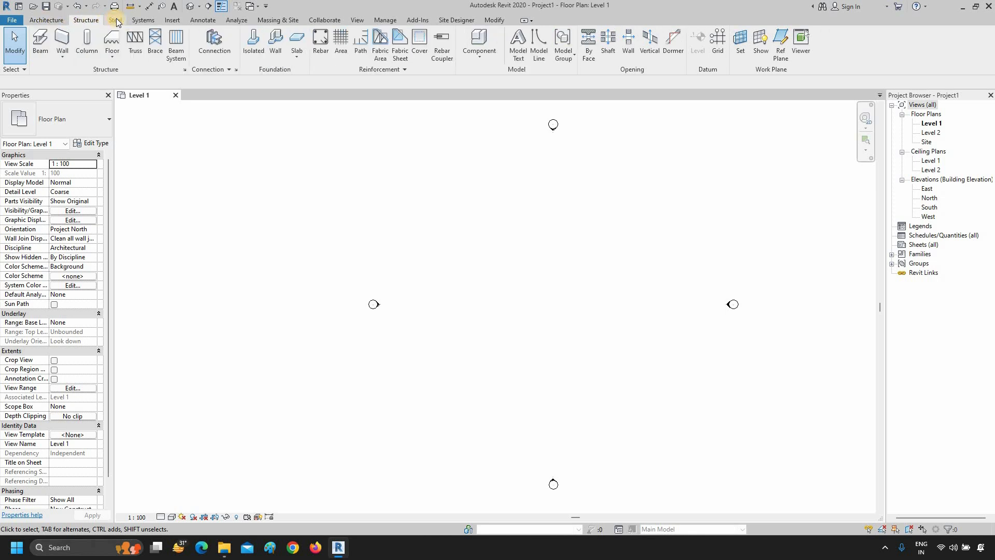
pyautogui.click(142, 19)
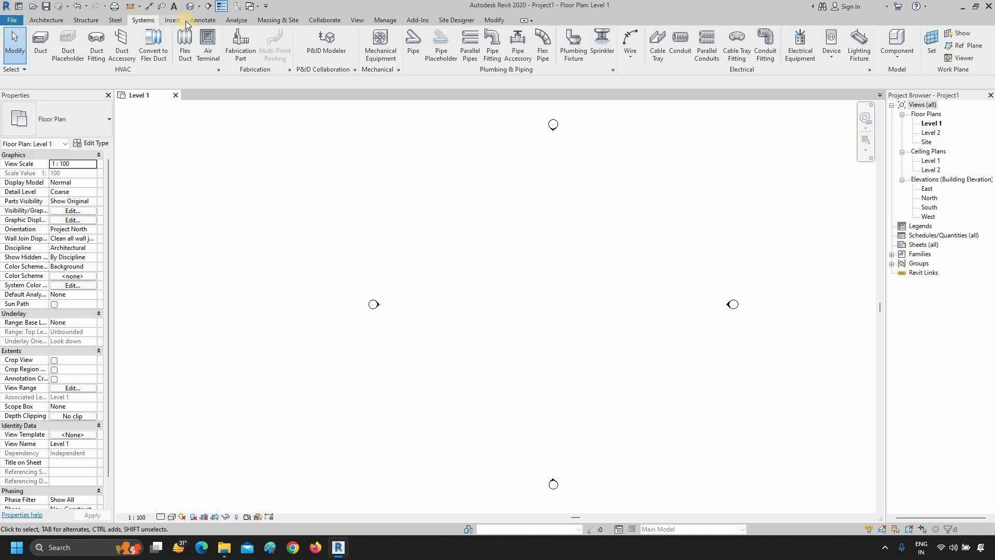
pyautogui.moveTo(40, 99)
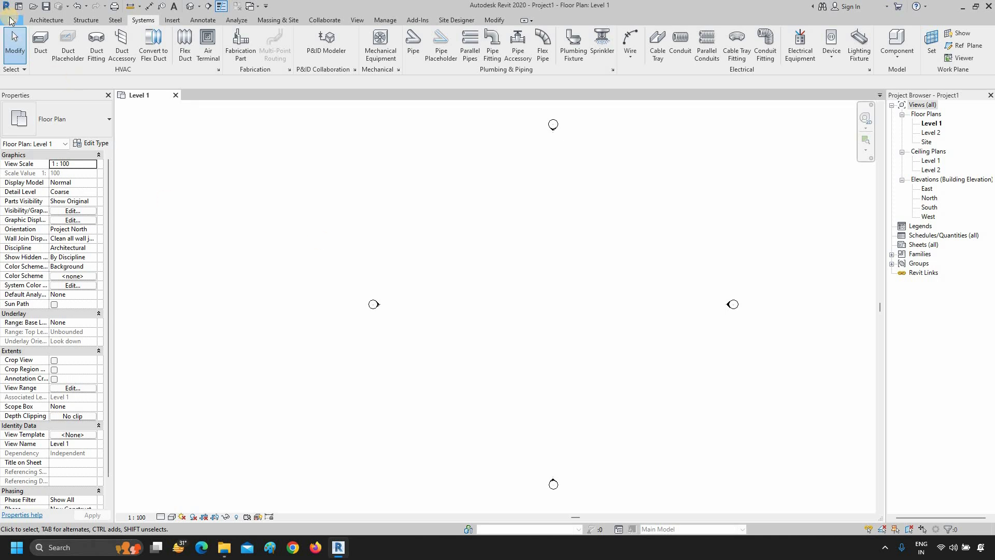
# Step: Open the File menu and view Export's CAD formats (DWG, DXF, DGN, SAT)
pyautogui.click(11, 20)
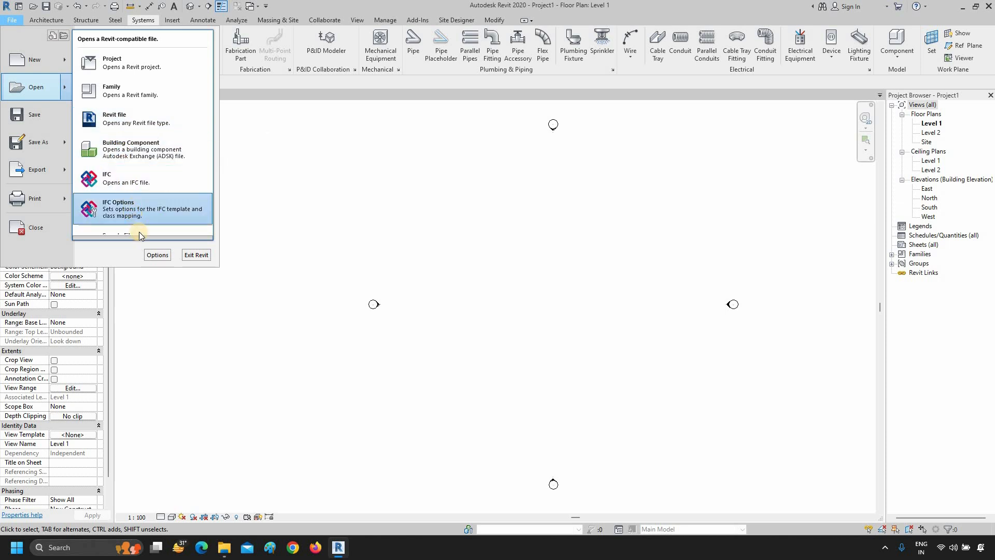
pyautogui.click(11, 20)
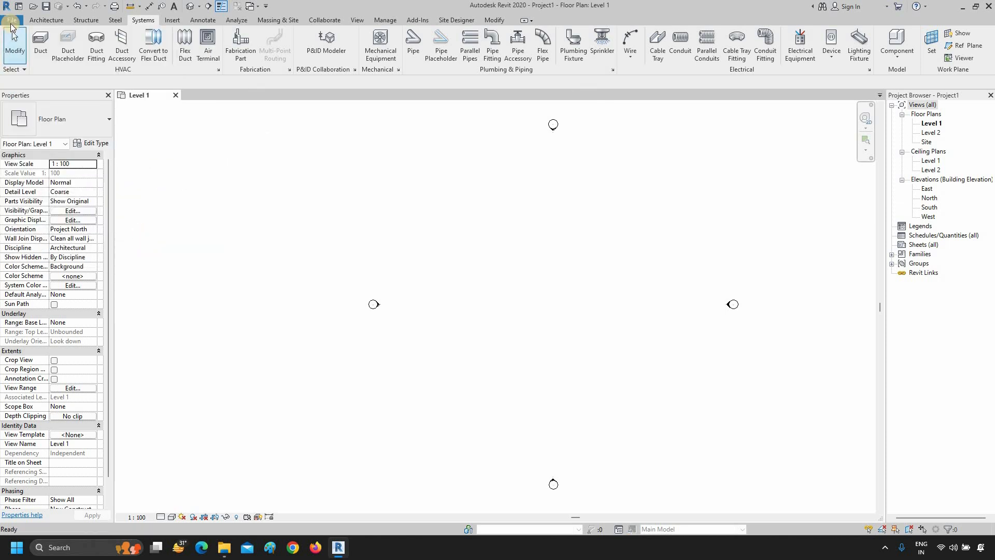
pyautogui.click(11, 20)
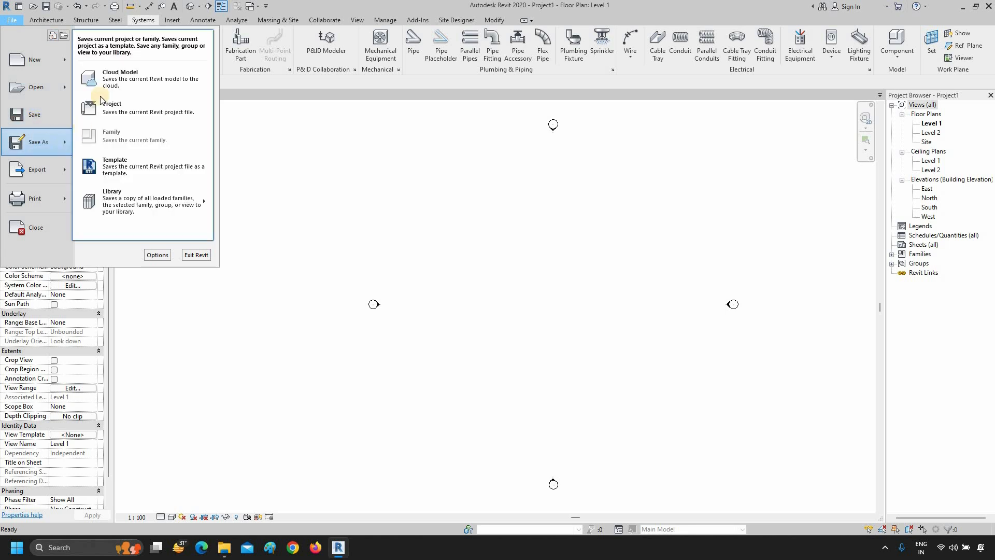
pyautogui.moveTo(139, 167)
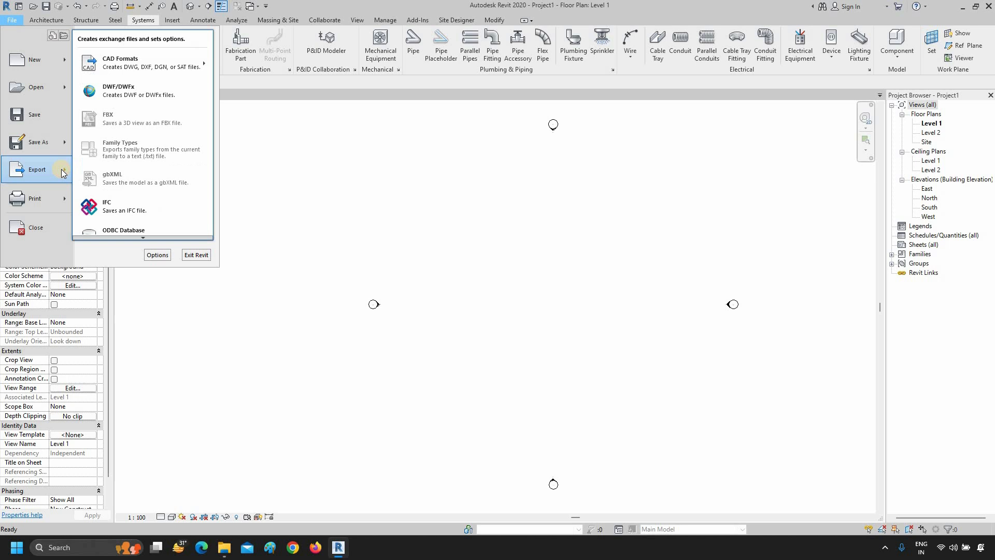
pyautogui.click(120, 62)
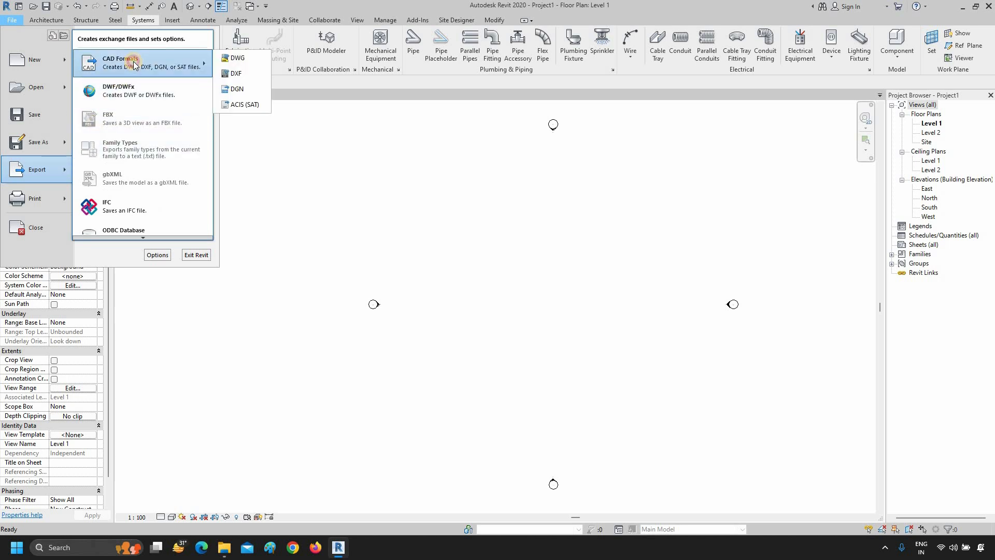
pyautogui.moveTo(133, 90)
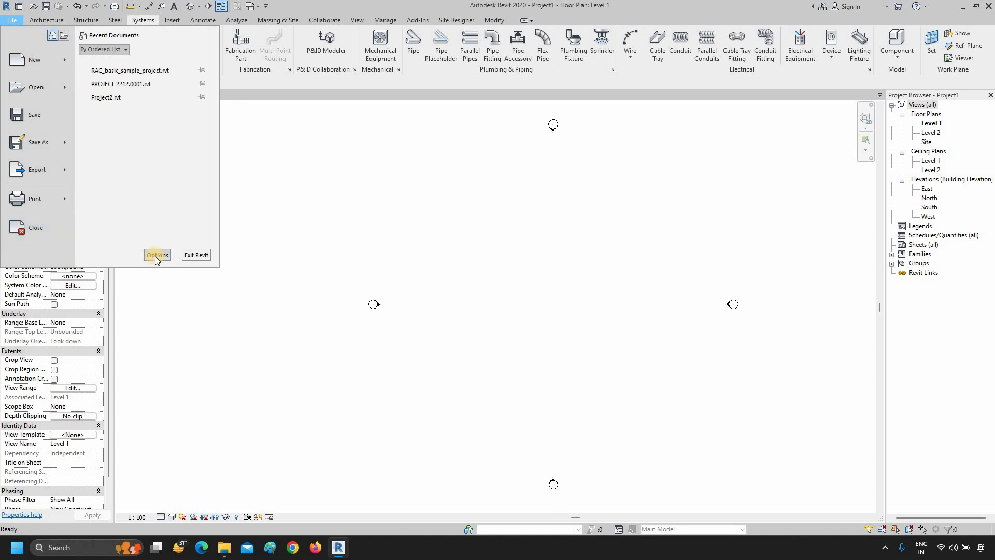
# Step: Open Options and review the General, User Interface and Graphics pages
pyautogui.click(156, 254)
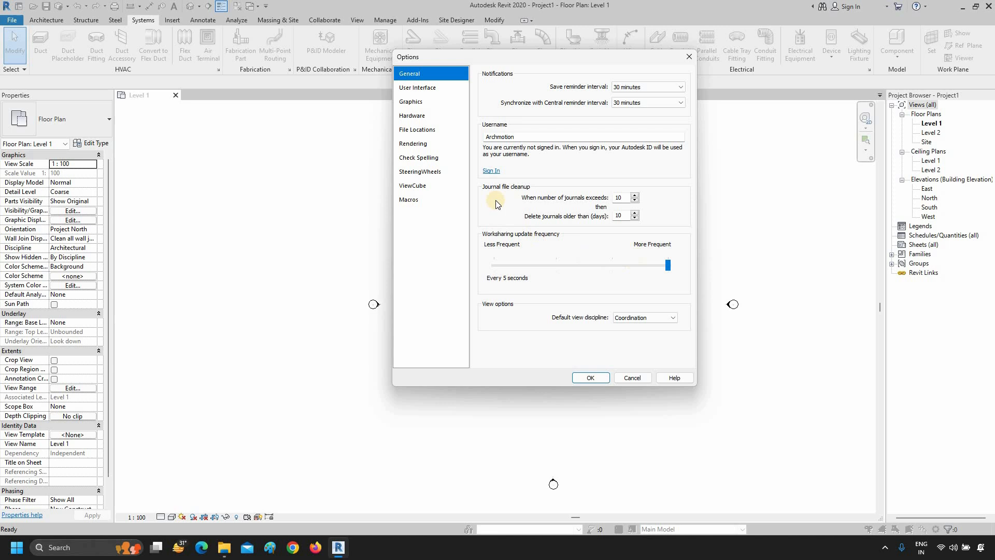
pyautogui.click(418, 88)
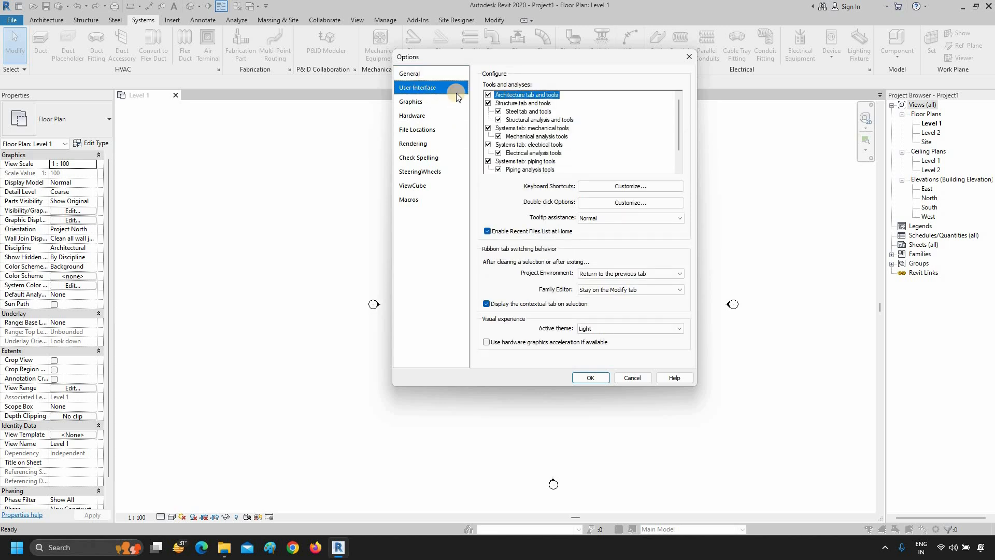
pyautogui.moveTo(589, 250)
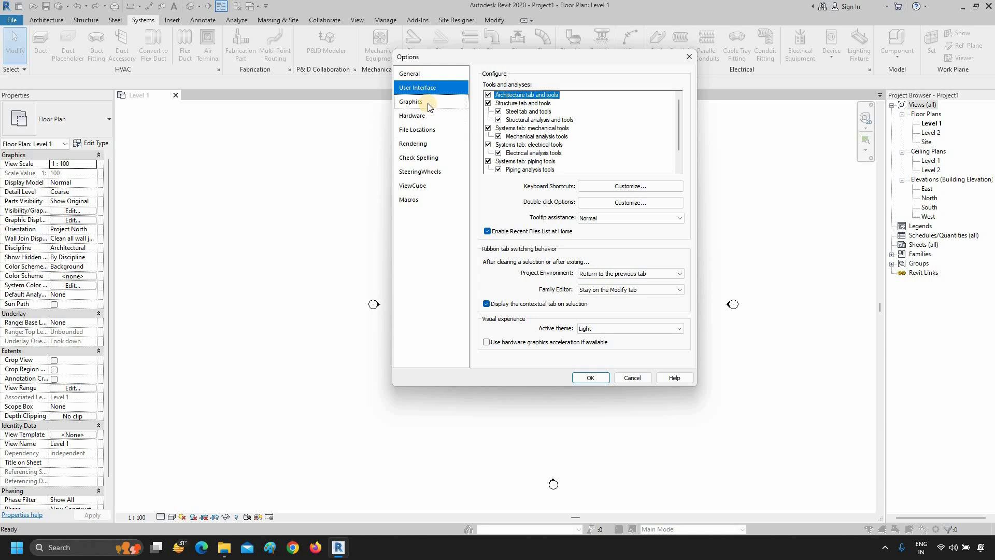
pyautogui.click(411, 101)
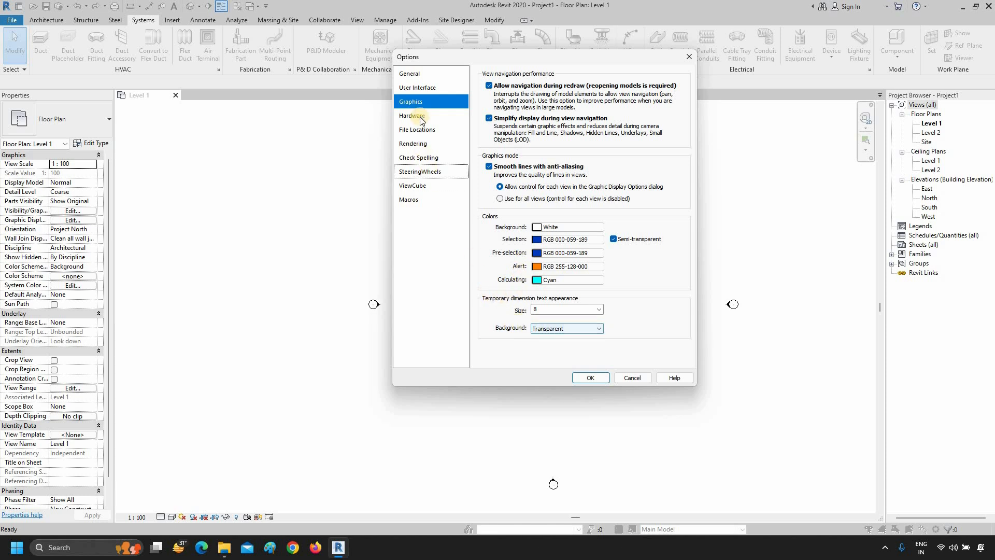
# Step: Enable Draw visible elements only on the Hardware page, then view File Locations
pyautogui.click(411, 115)
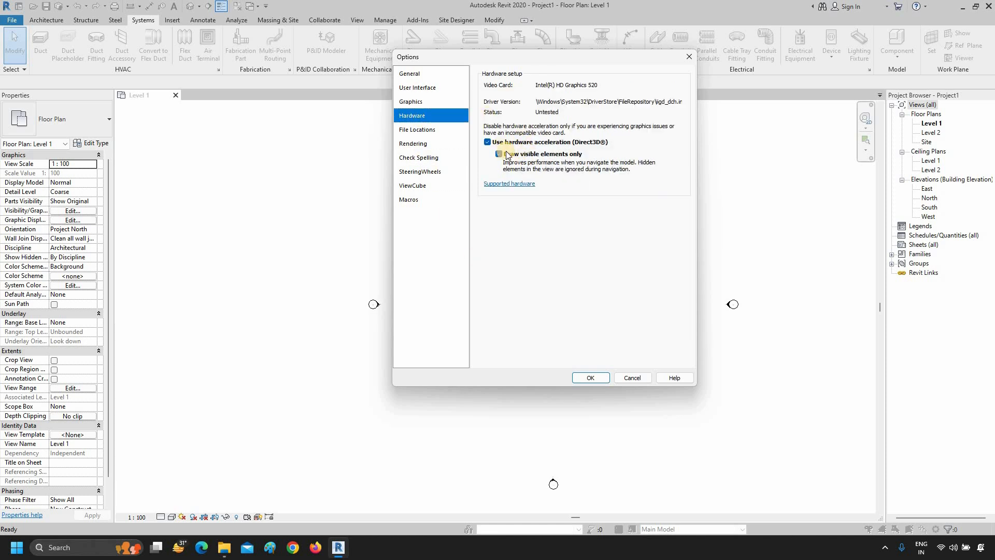
pyautogui.click(487, 142)
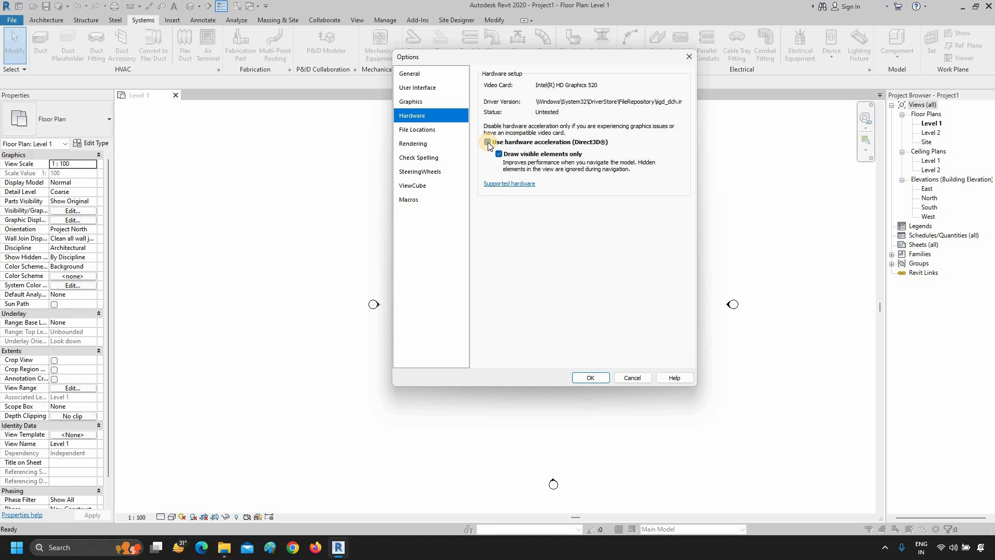
pyautogui.click(488, 142)
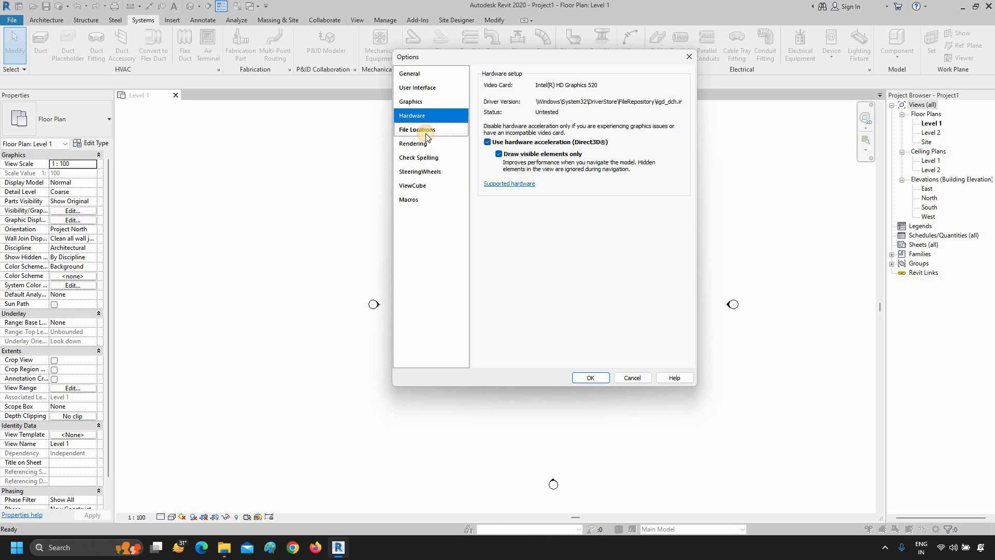
pyautogui.click(416, 130)
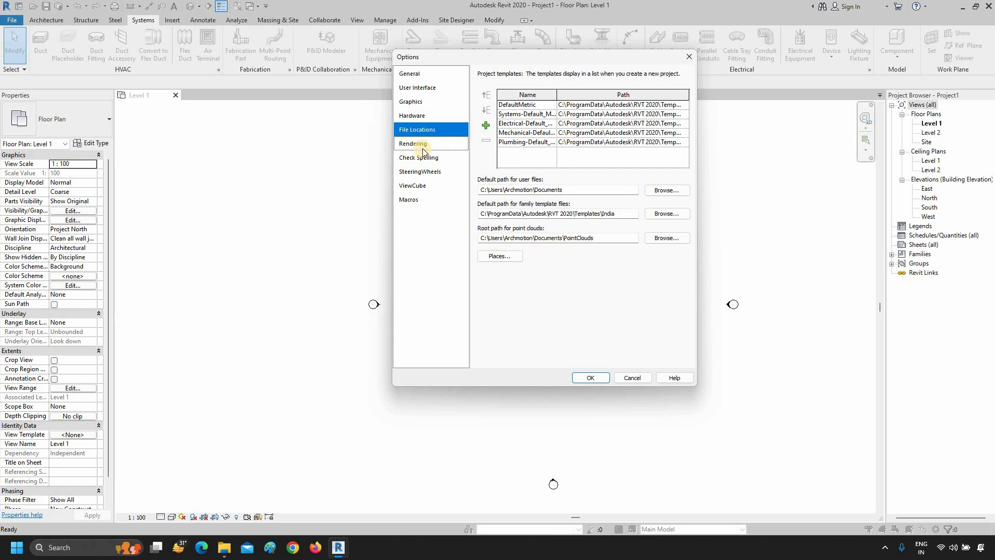
# Step: Review the Rendering, Check Spelling, SteeringWheels, ViewCube and Macros pages, then close Options with OK
pyautogui.click(412, 144)
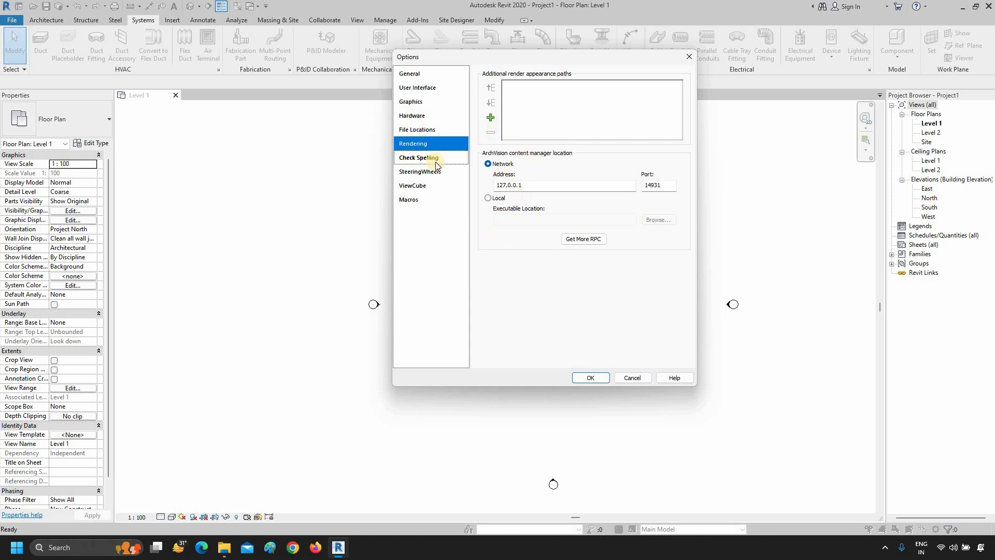
pyautogui.click(418, 157)
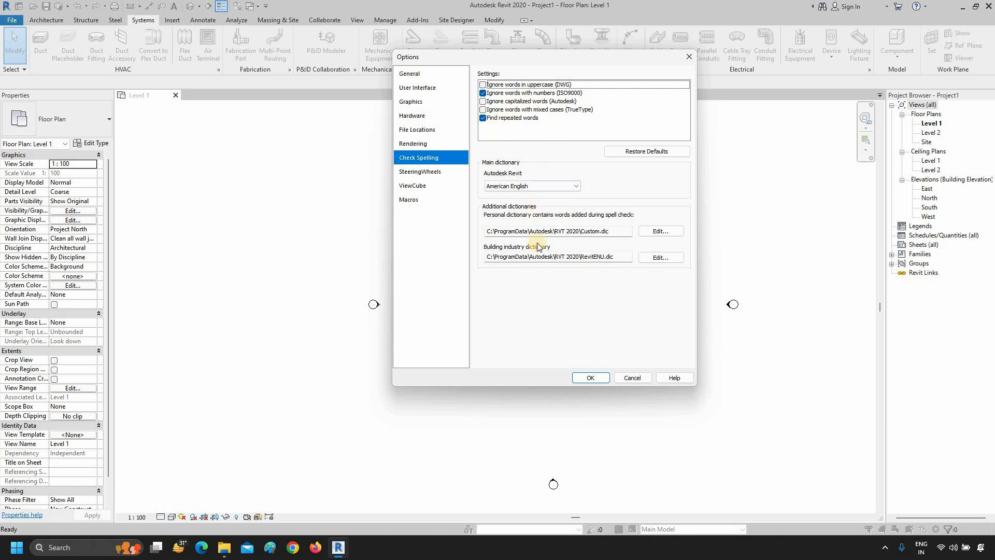
pyautogui.click(419, 171)
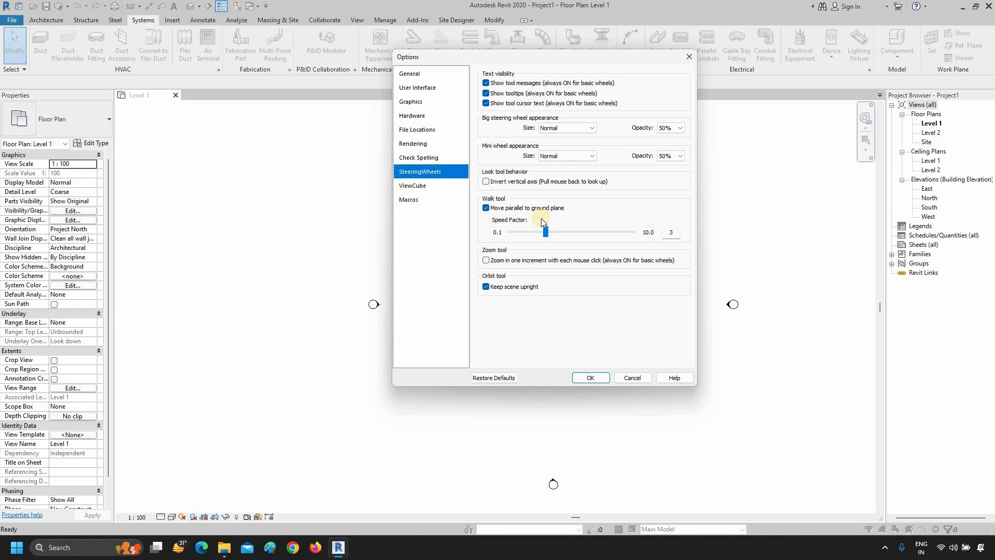
pyautogui.click(413, 184)
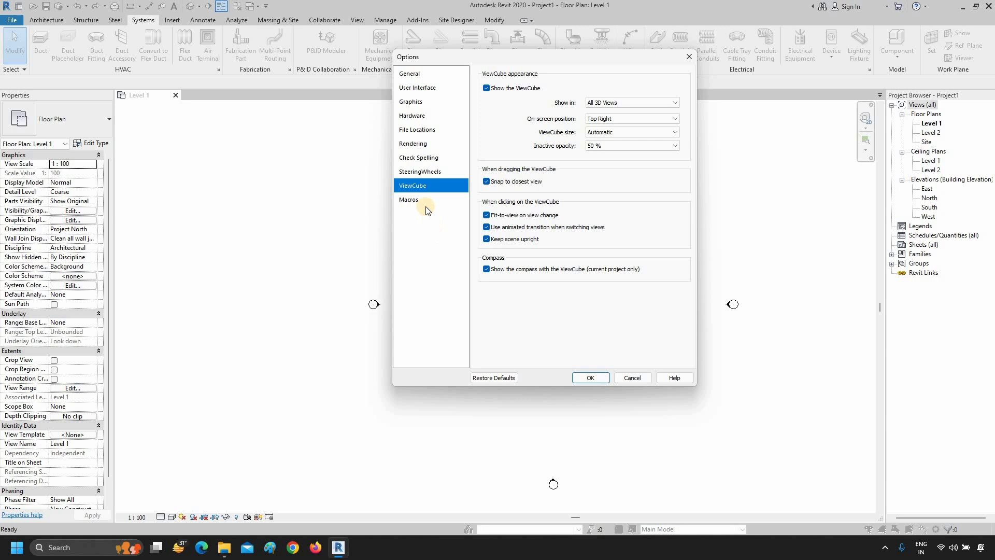
pyautogui.click(409, 199)
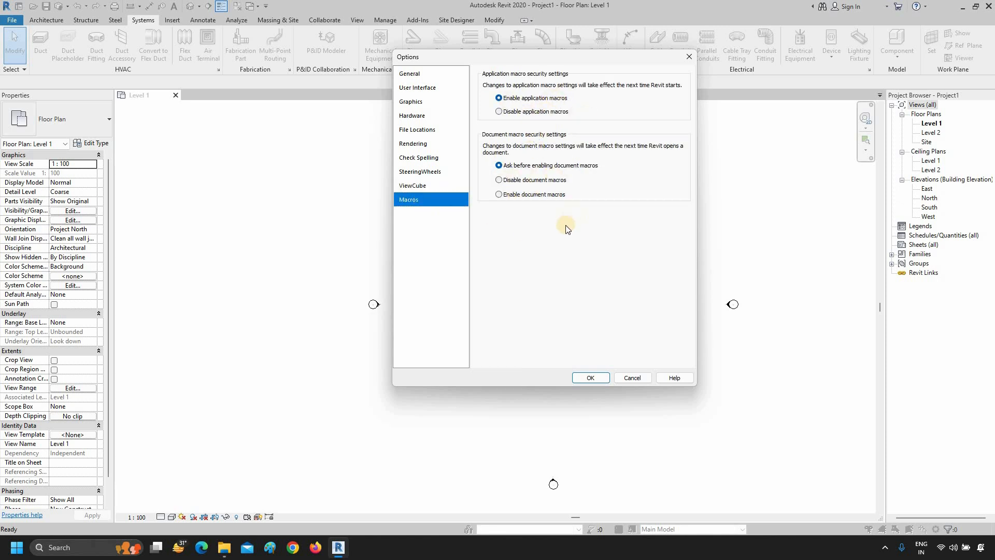
pyautogui.click(589, 378)
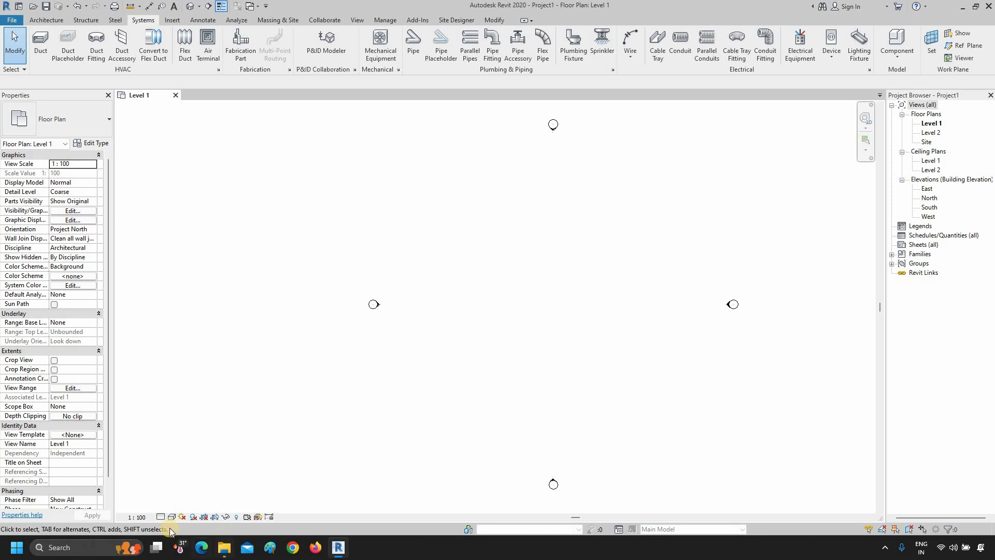